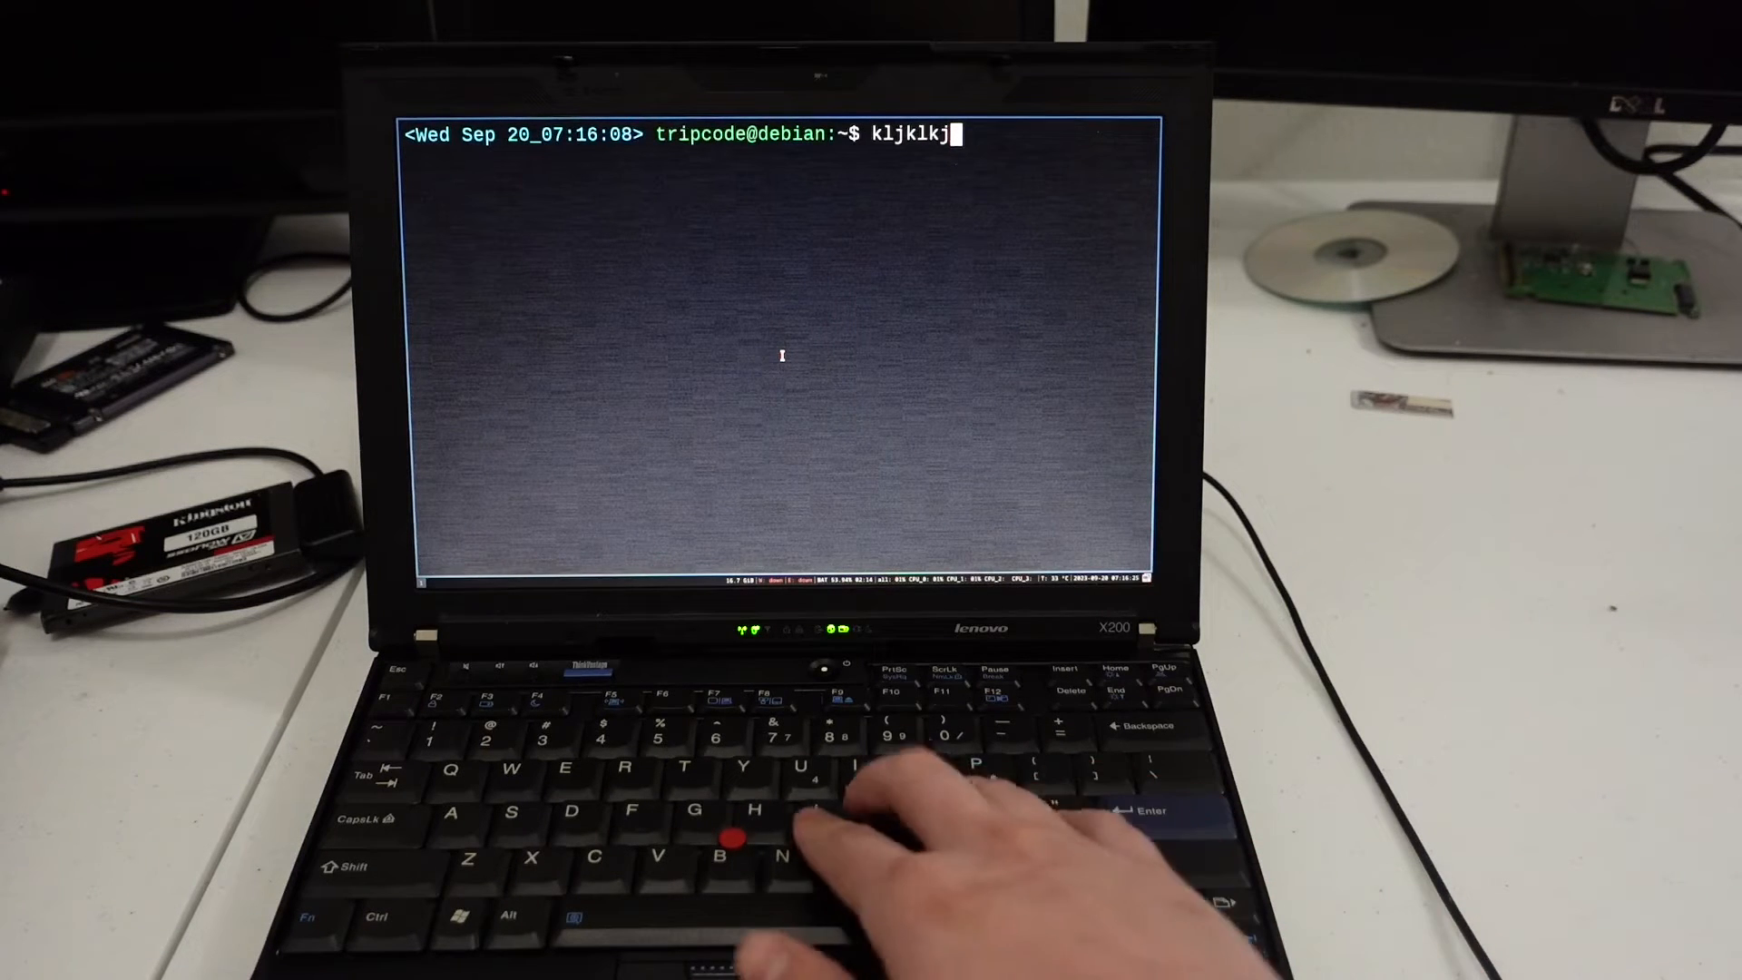
# - Enter the random string kljlkkjl as a command, getting 'command not found' and a fresh prompt
pyautogui.write('kljlkkjl')
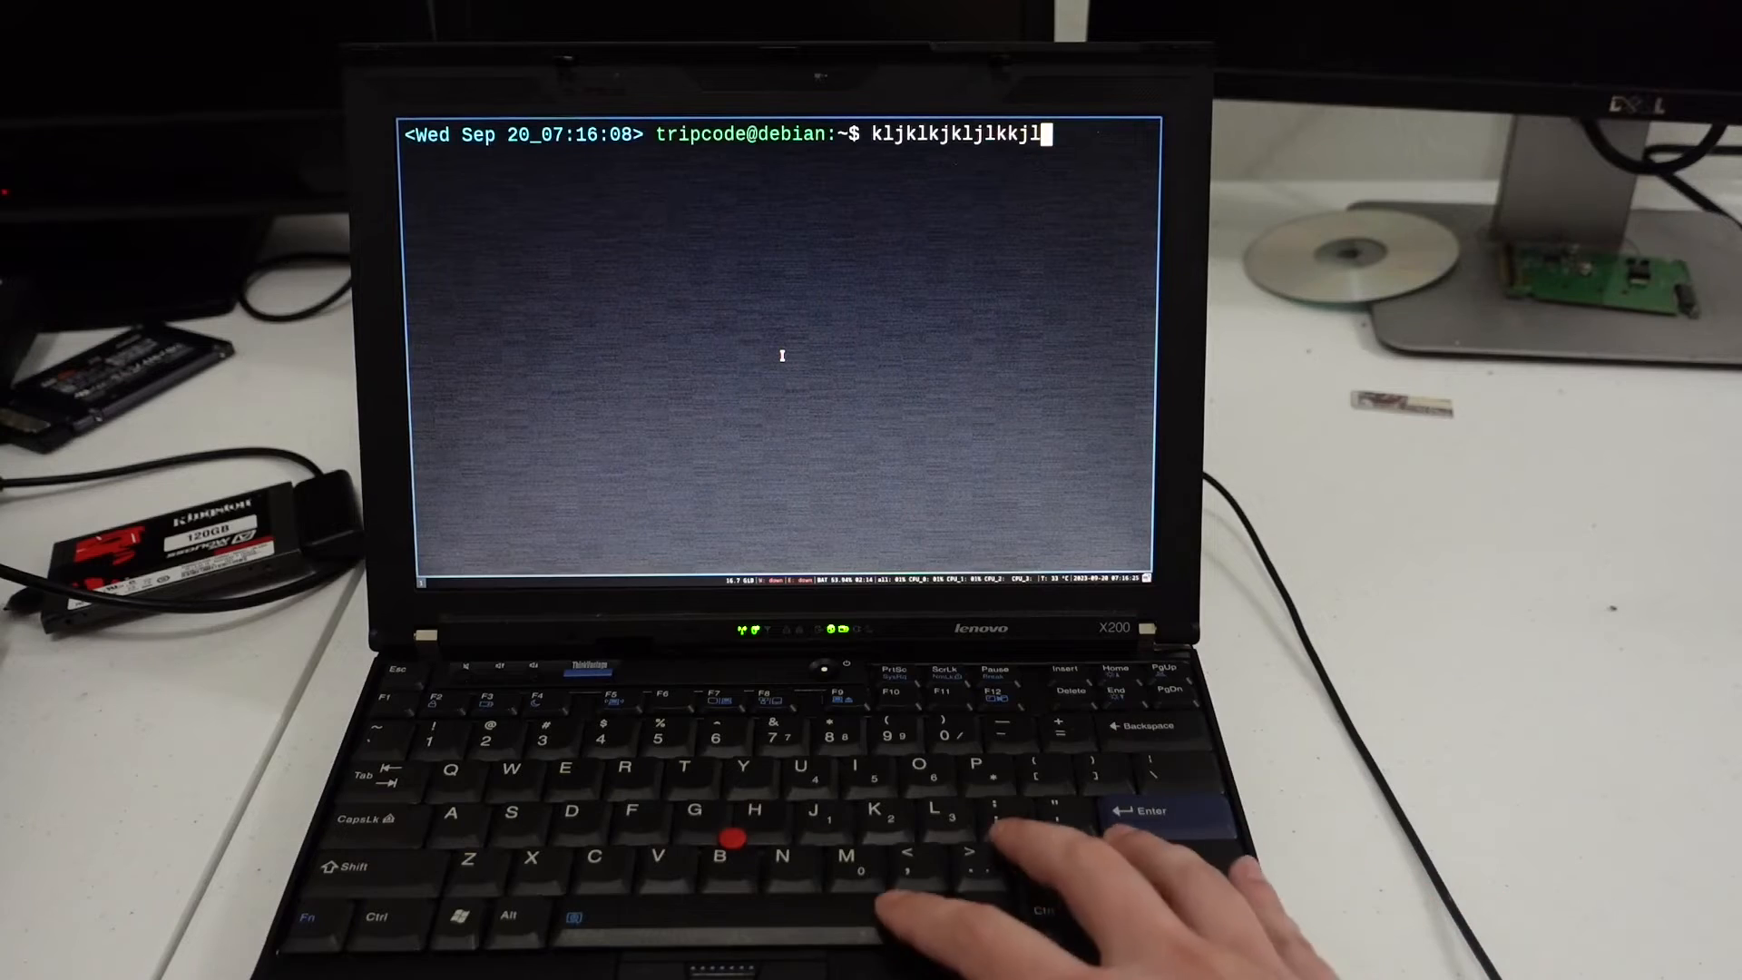
pyautogui.press('Return')
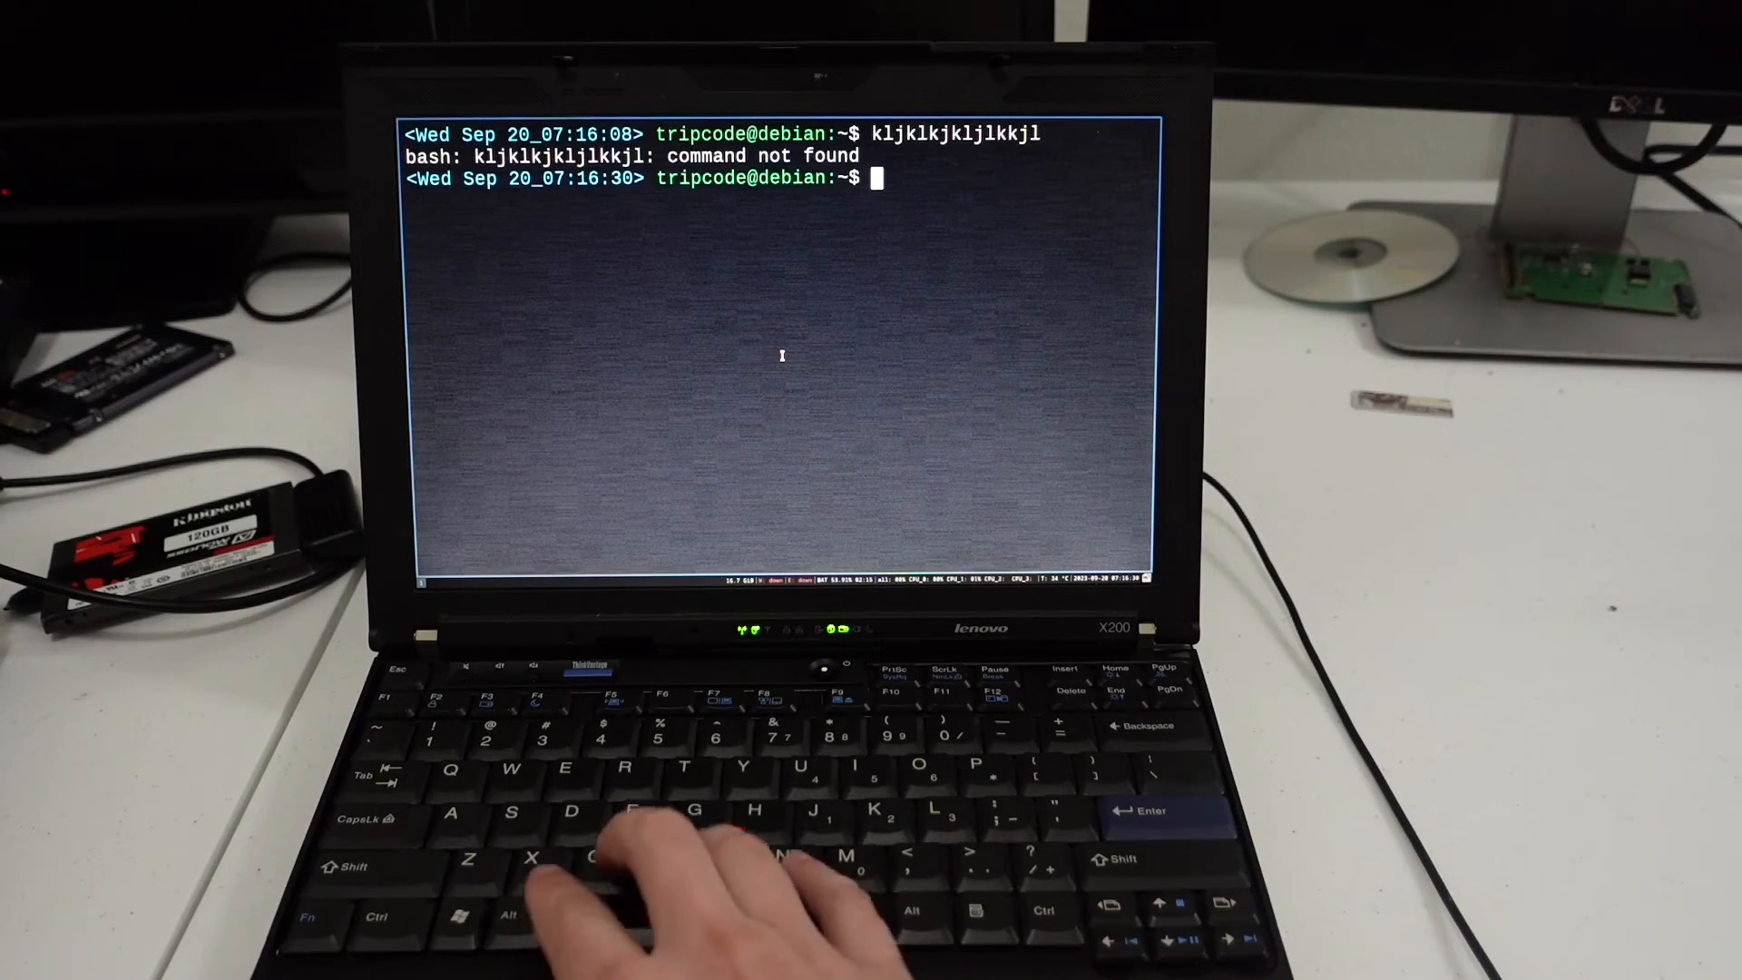